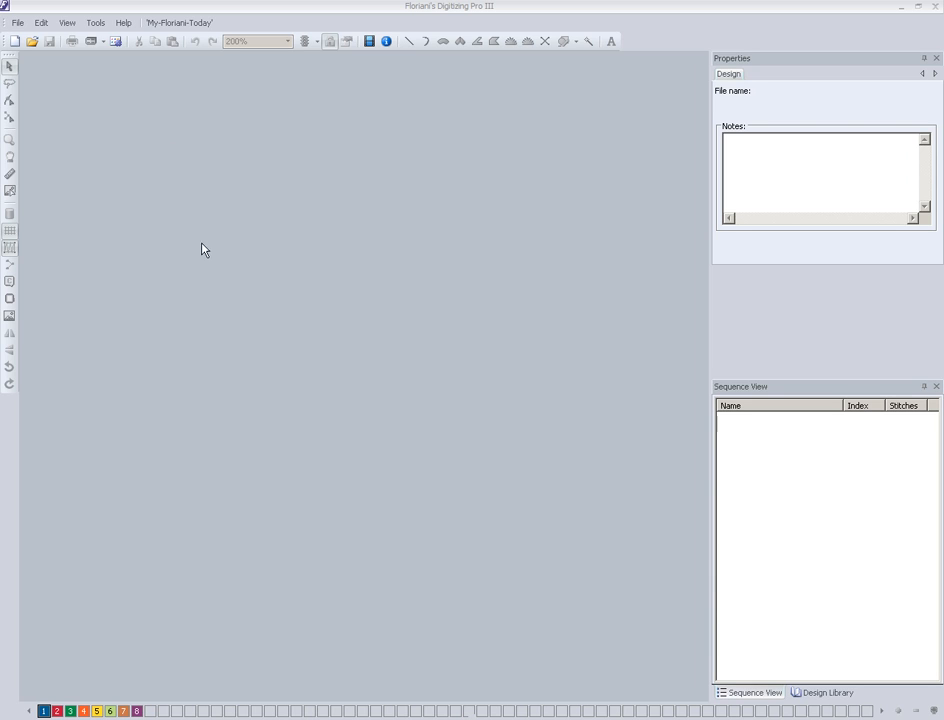
mouse_move(110, 186)
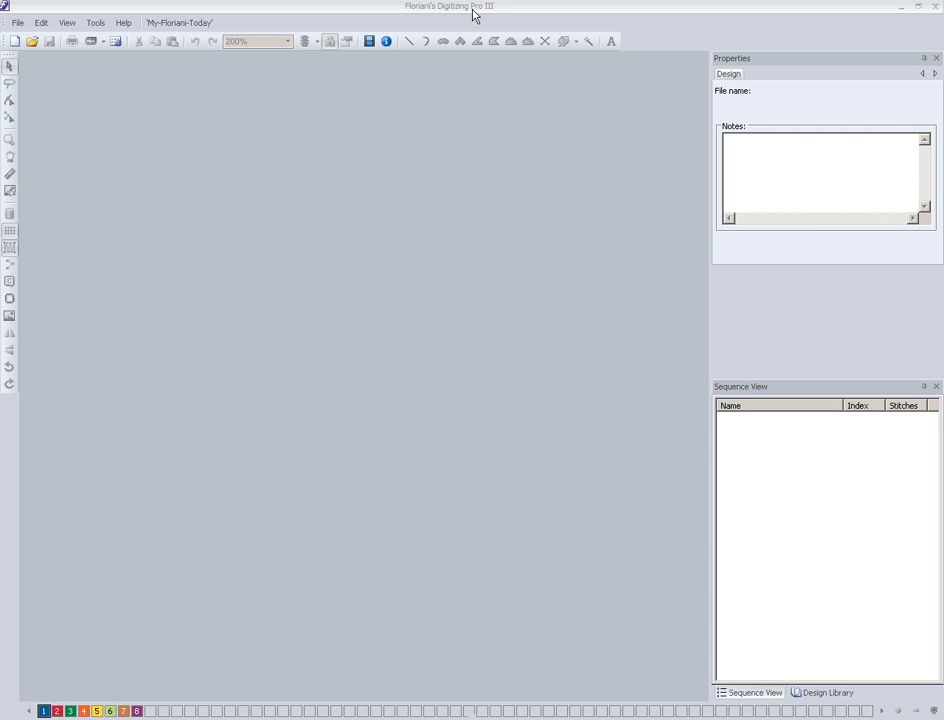
mouse_move(258, 234)
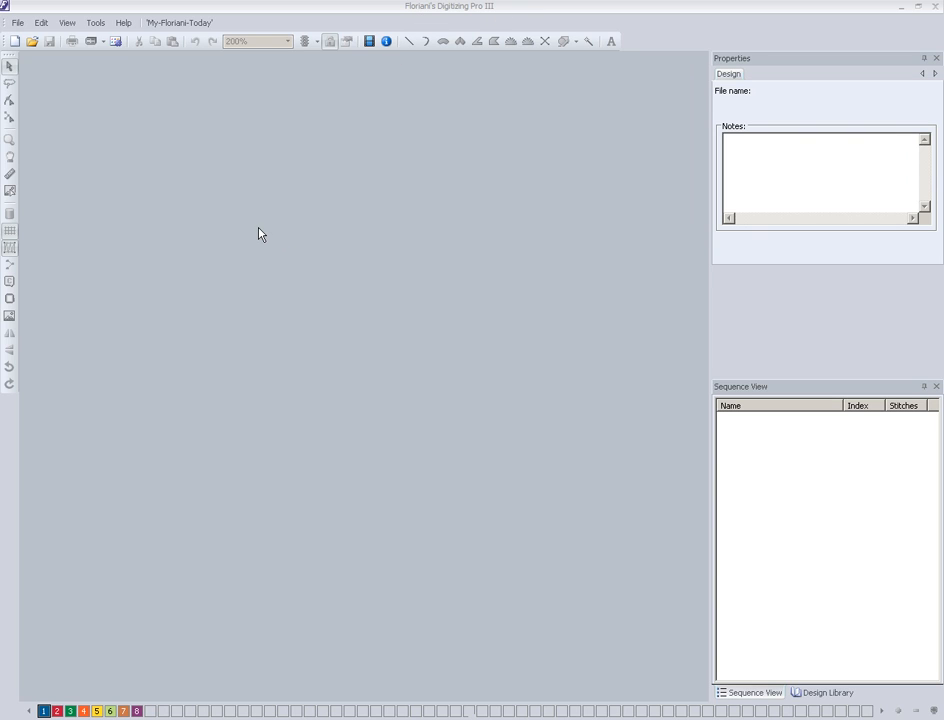
mouse_move(260, 238)
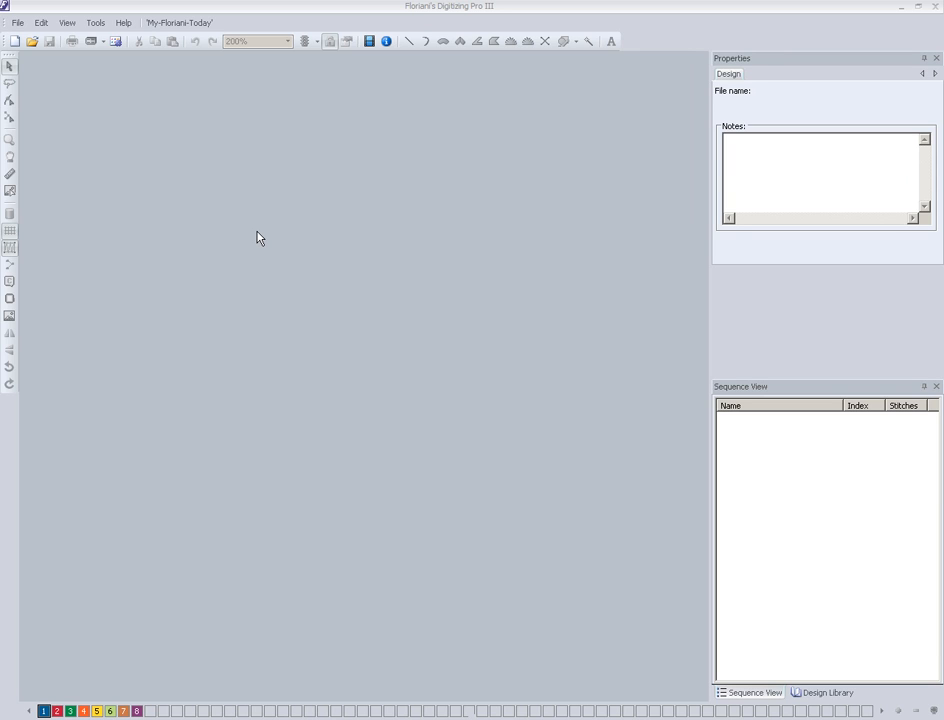
mouse_move(248, 236)
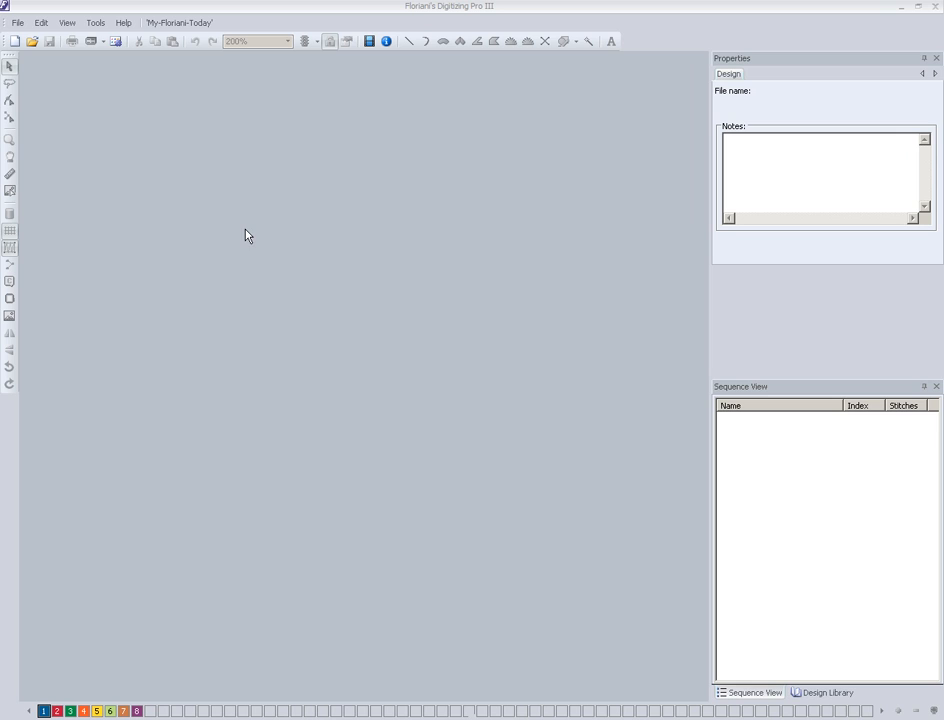
mouse_move(128, 140)
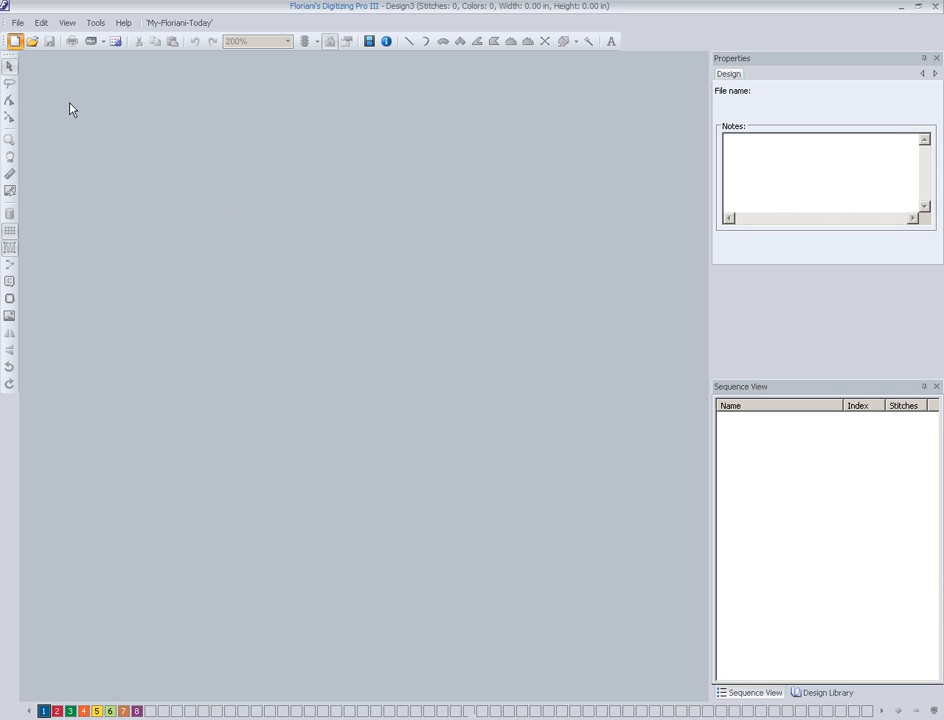
Place new script lettering on the design reading 'Test'
left_click(16, 42)
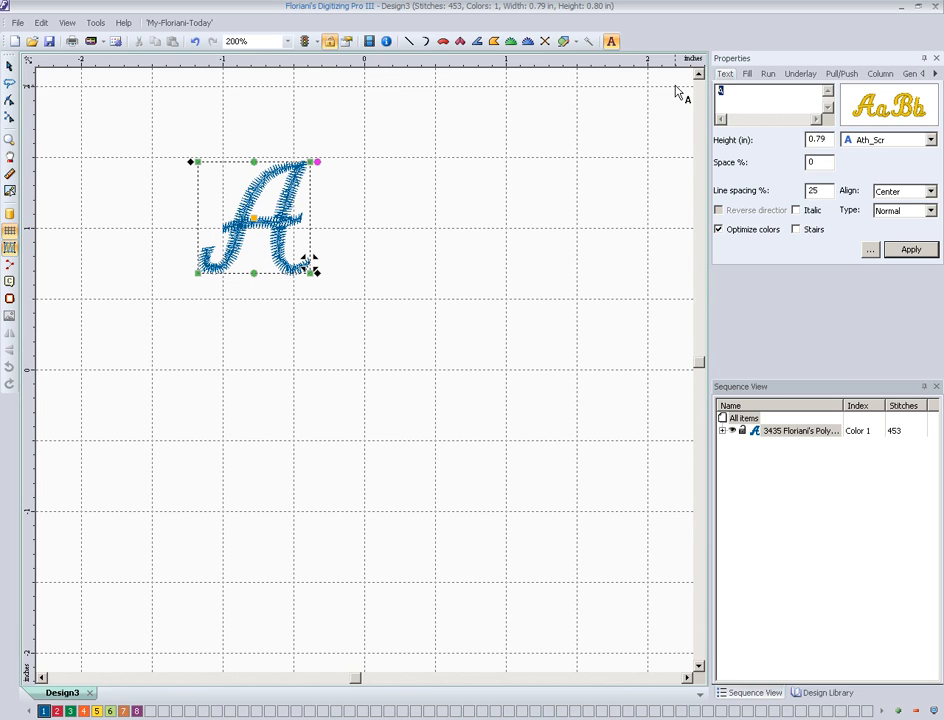
type("Text")
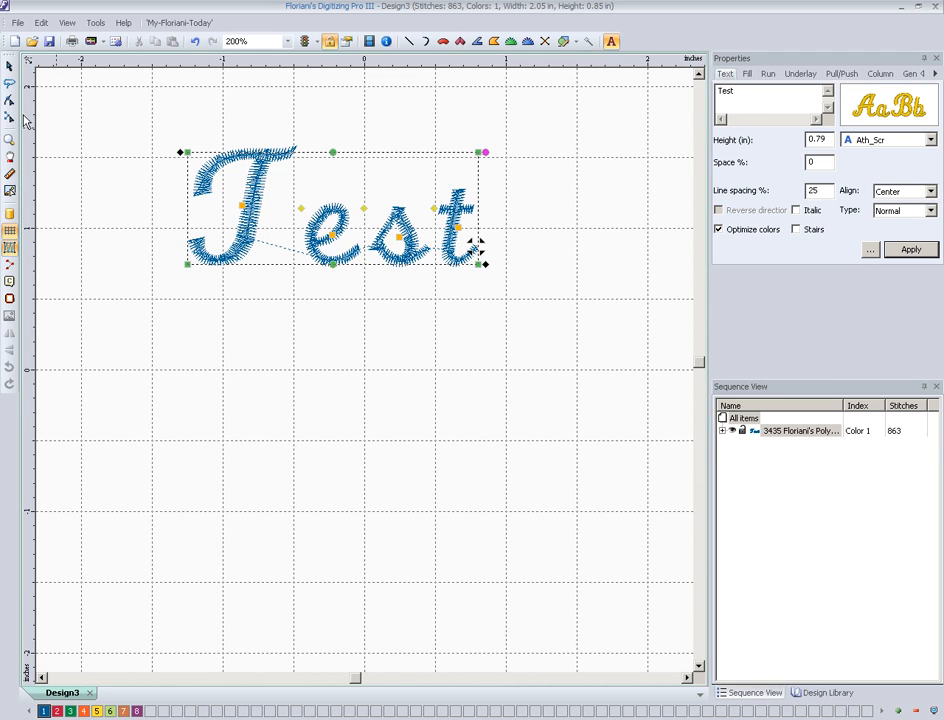
mouse_move(78, 118)
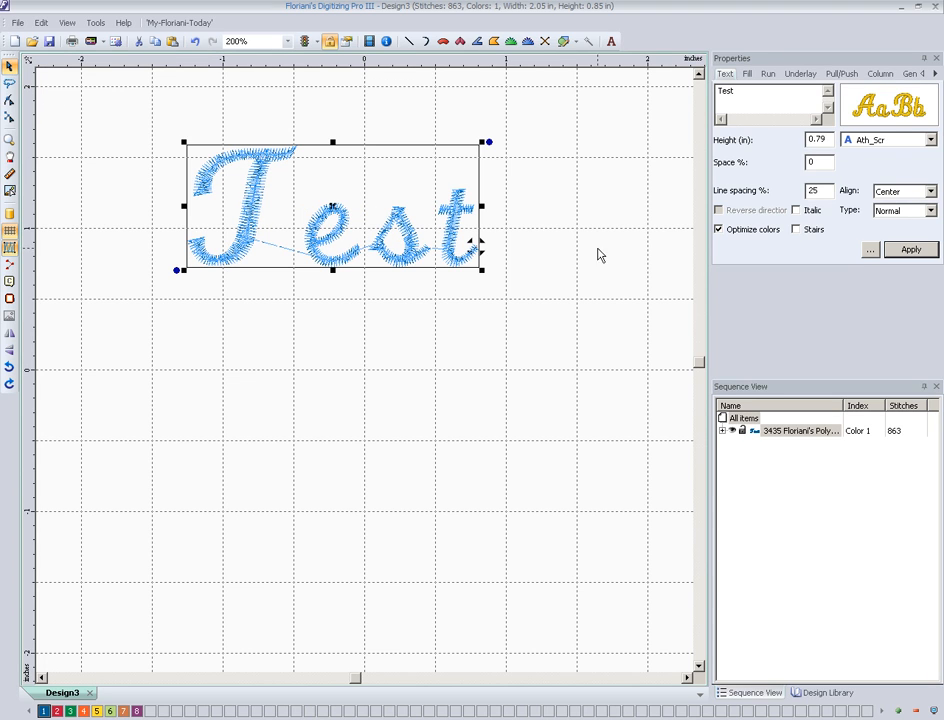
Duplicate the 'Test' lettering and drop the copy below the original word
left_click(40, 22)
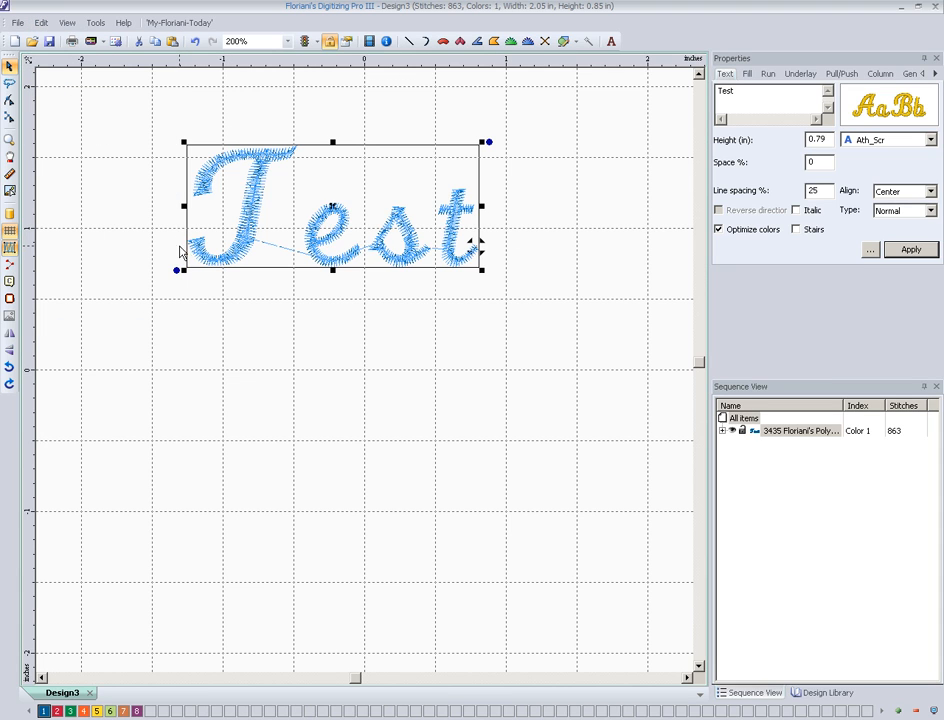
left_click(40, 20)
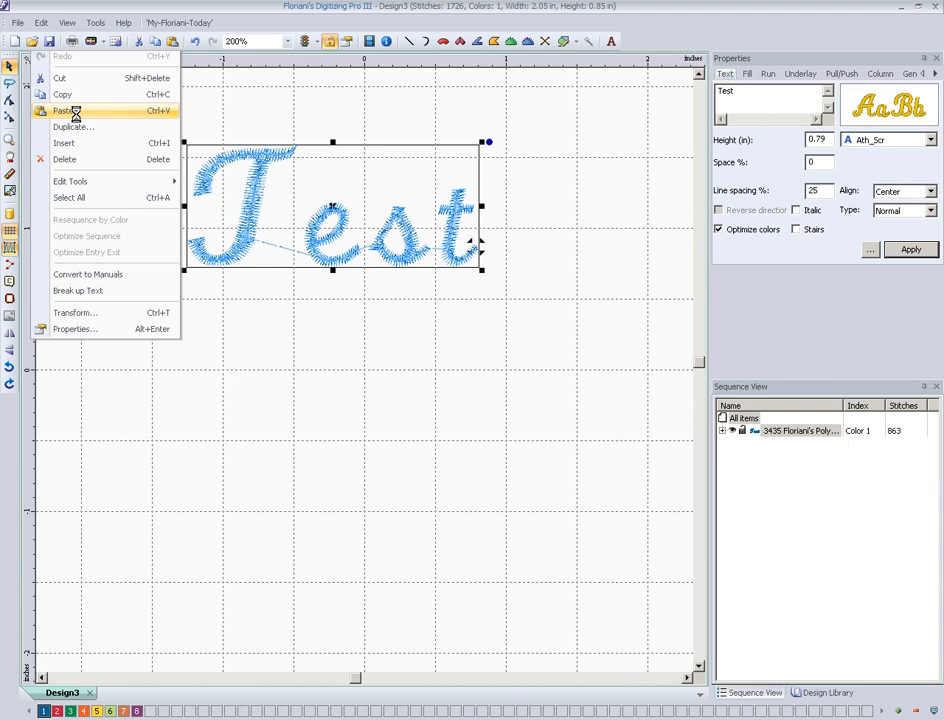
left_click(58, 104)
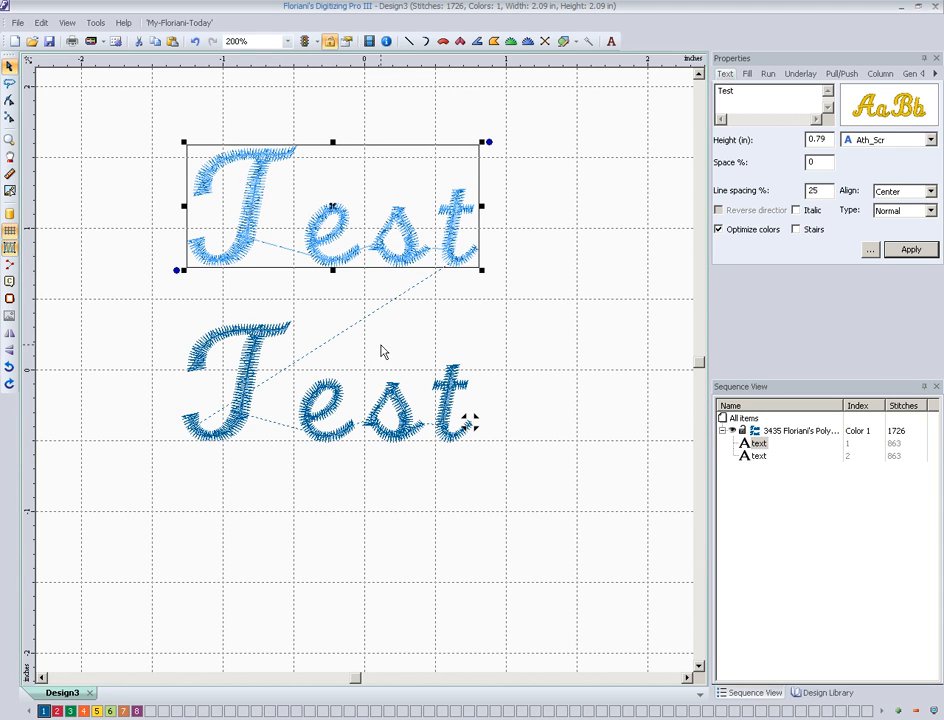
left_click(330, 390)
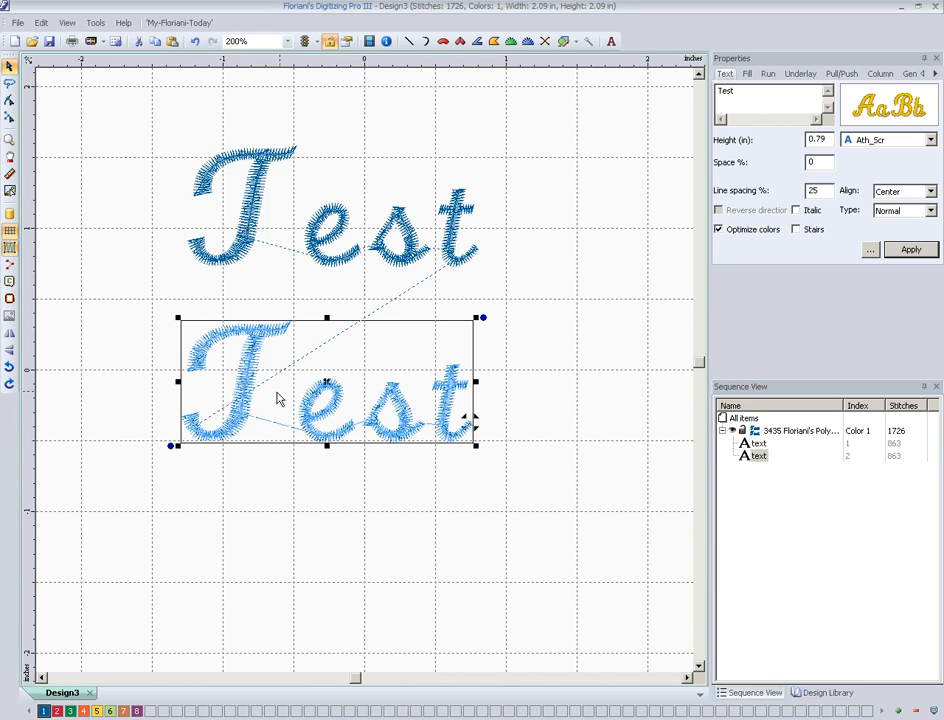
mouse_move(784, 188)
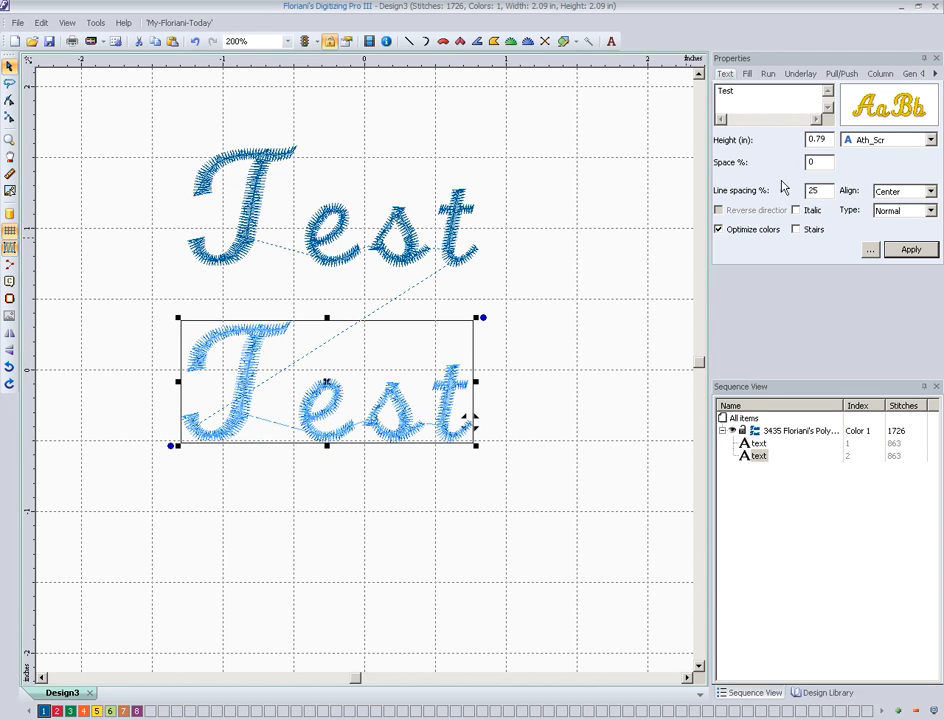
mouse_move(852, 140)
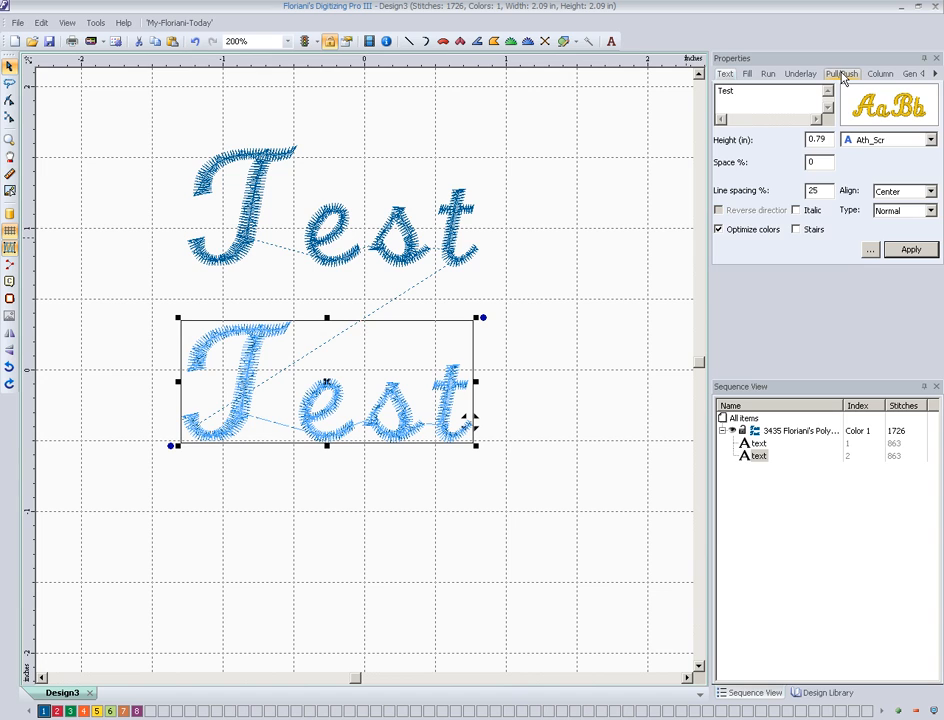
Set the lower Test's pull compensation type to Percentage in the Pull/Push settings
left_click(840, 72)
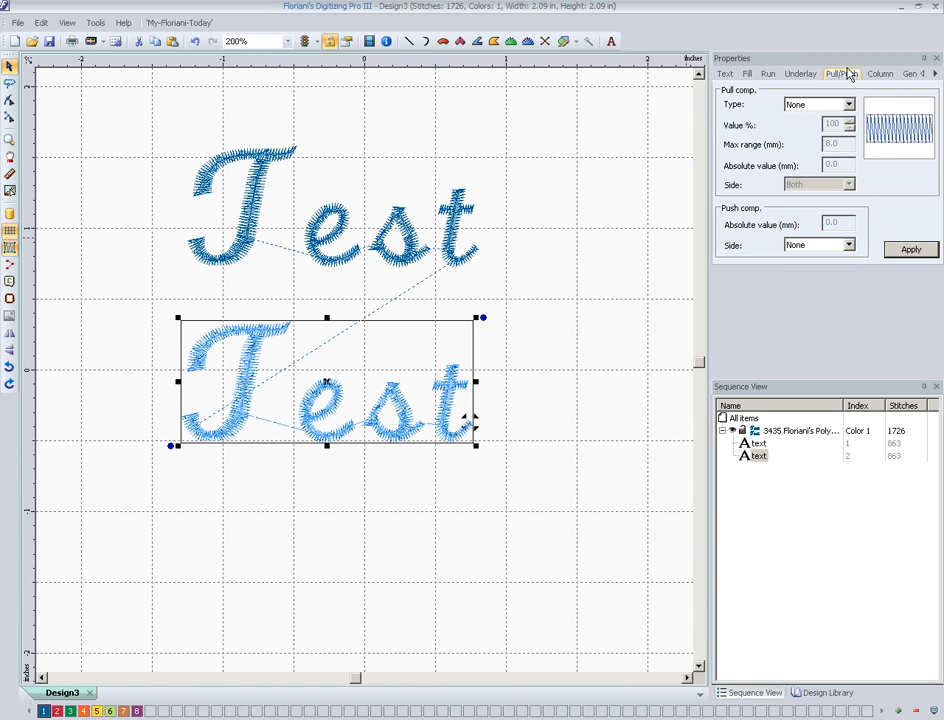
mouse_move(812, 118)
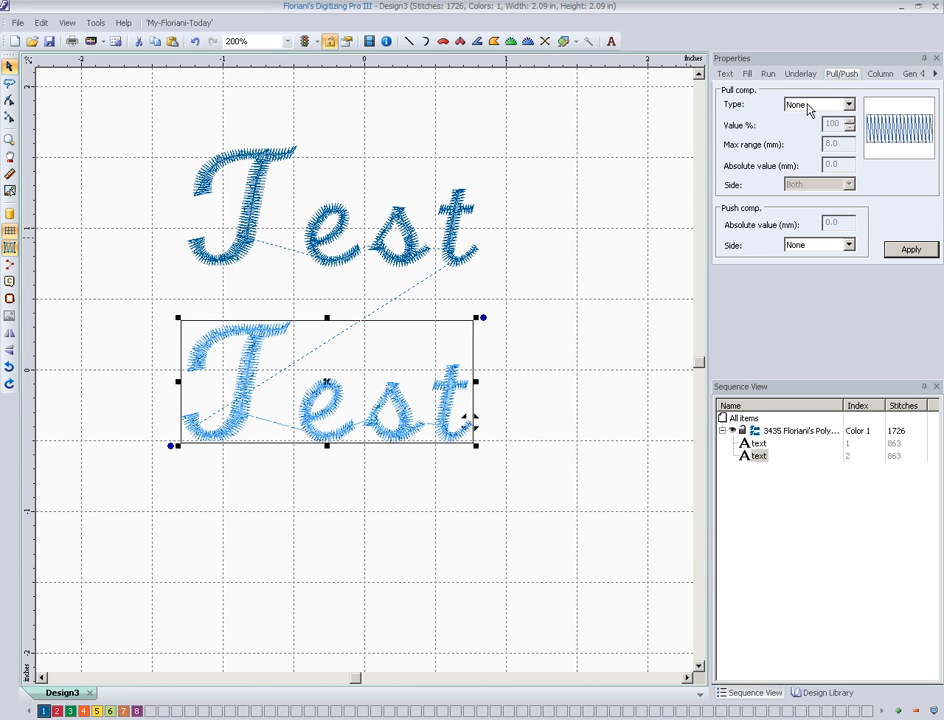
left_click(844, 104)
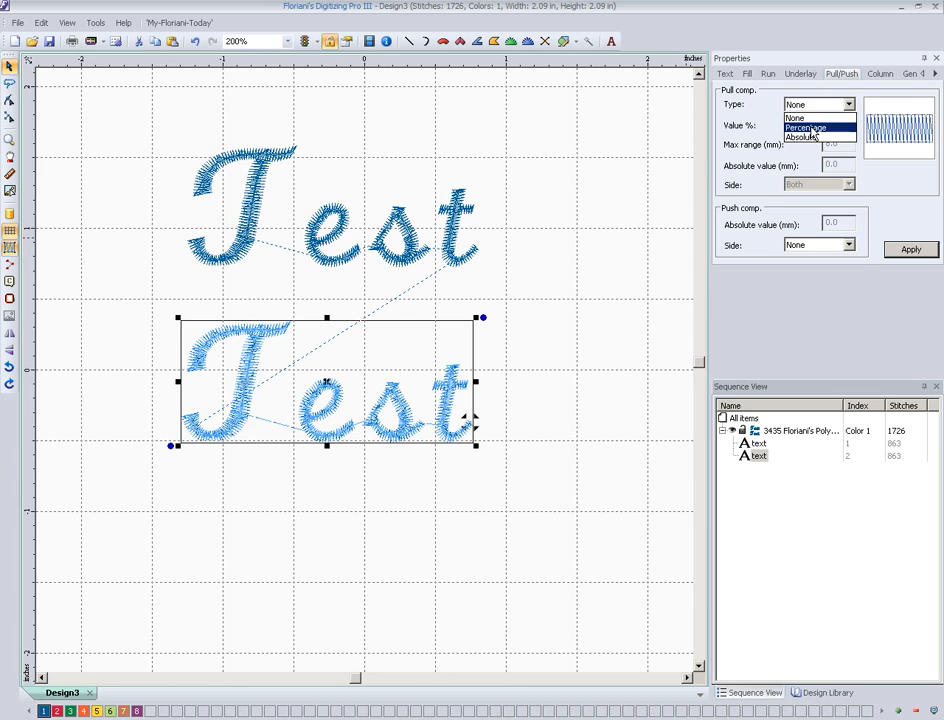
left_click(804, 116)
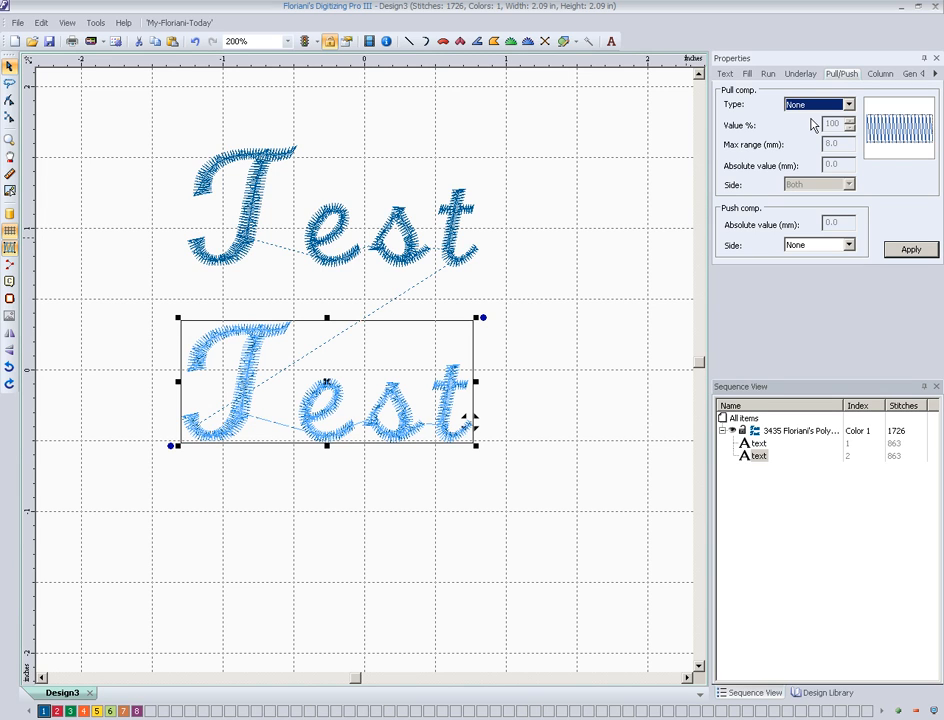
left_click(844, 104)
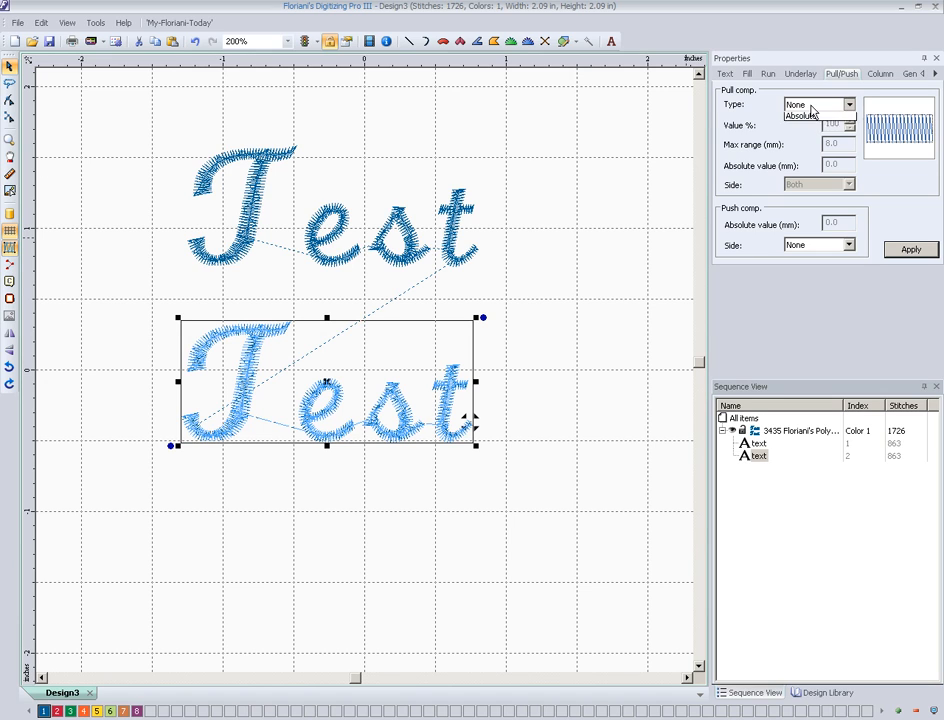
left_click(812, 112)
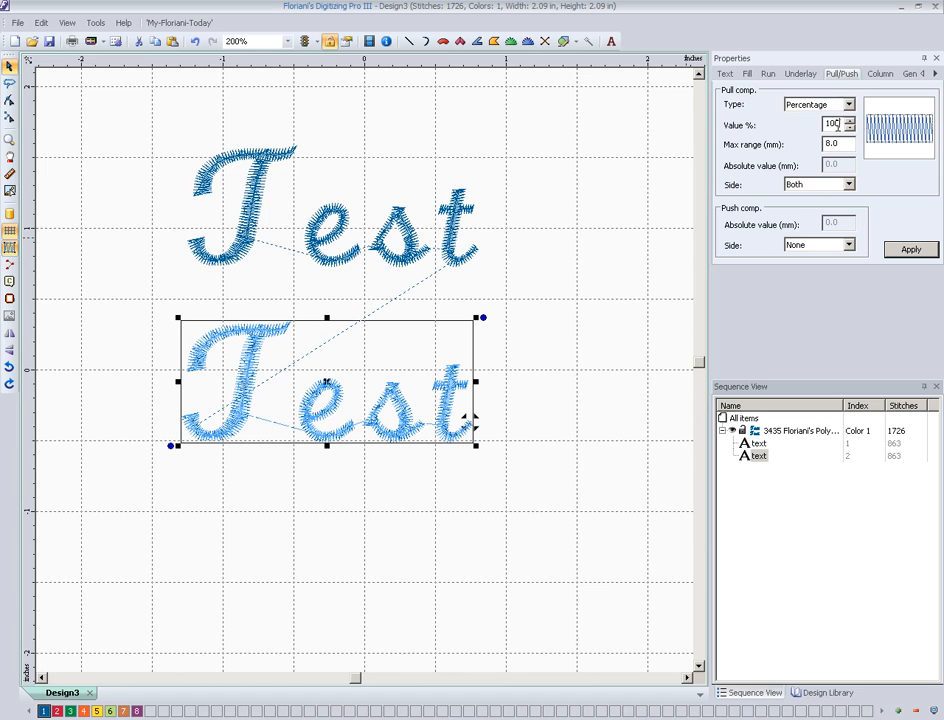
Change the pull compensation Value % from 100 to 125
left_click(848, 122)
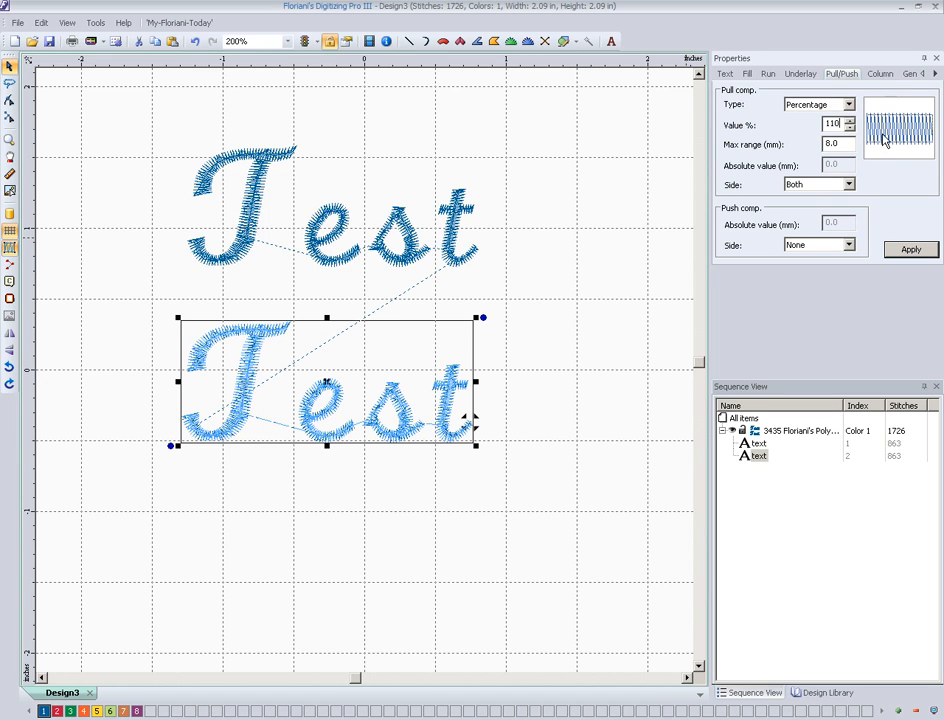
mouse_move(878, 148)
type("125")
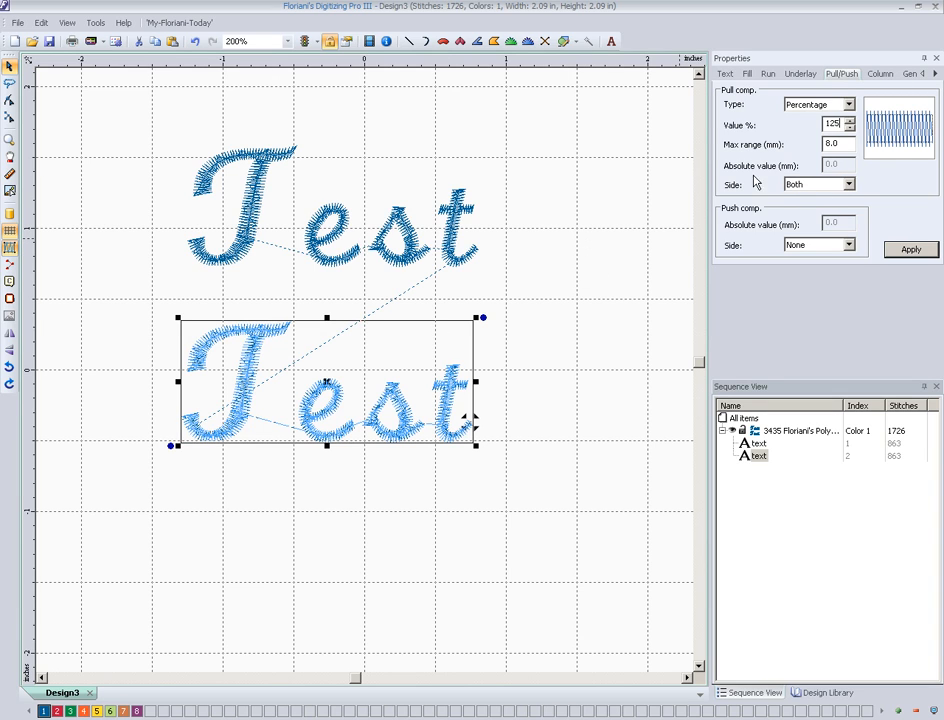
left_click(848, 184)
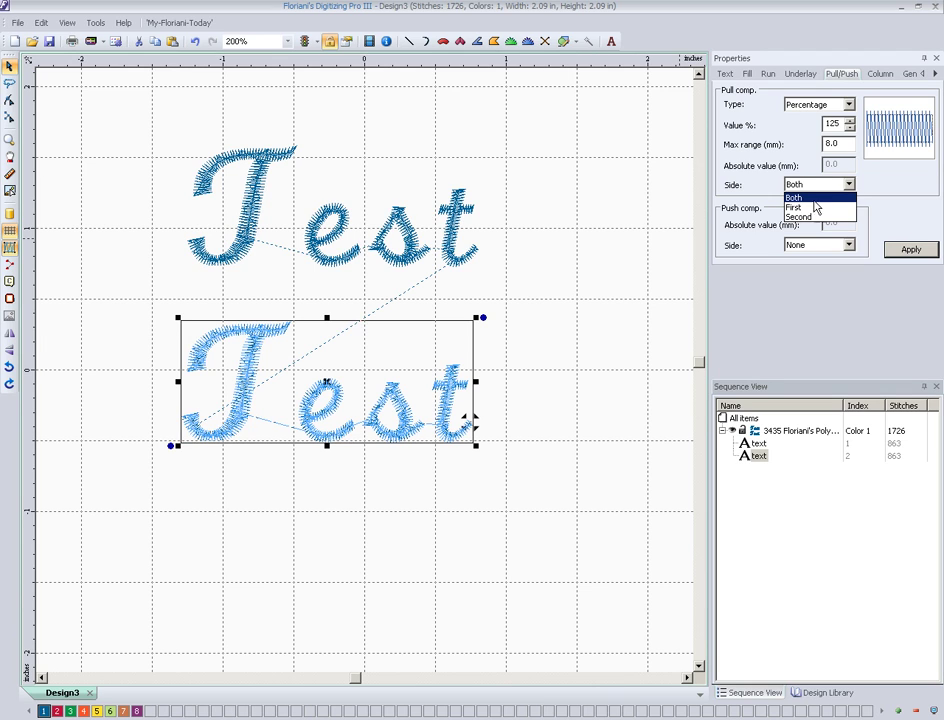
left_click(798, 208)
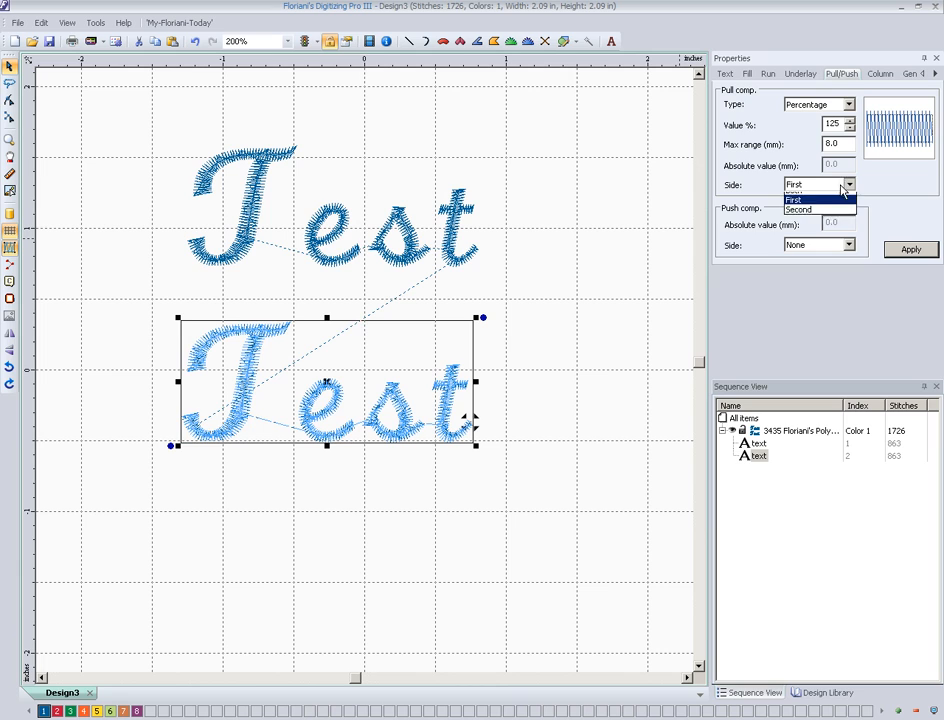
left_click(804, 212)
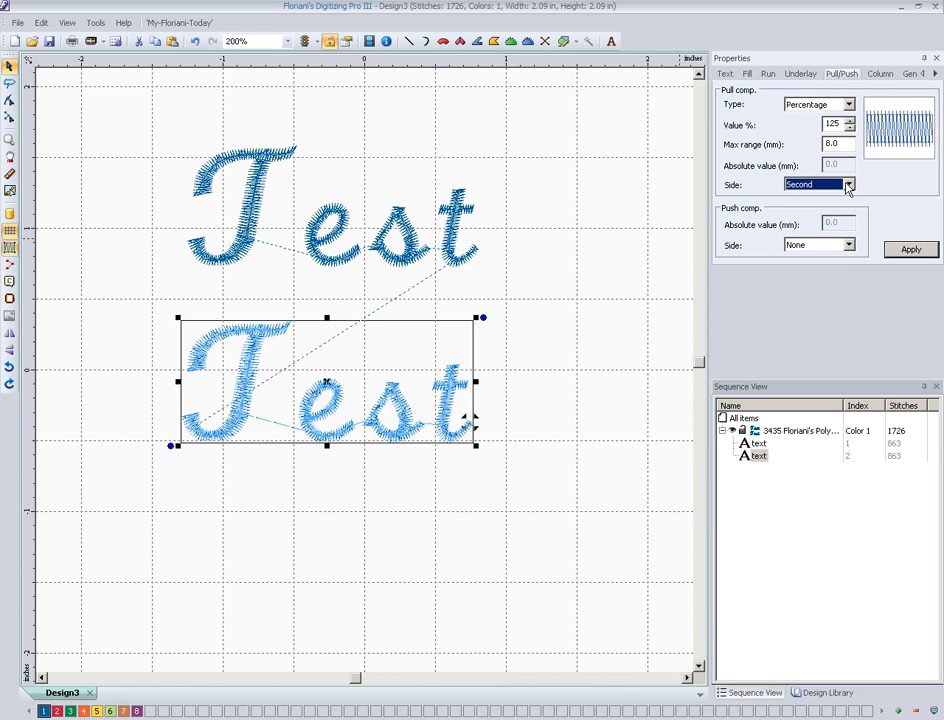
left_click(848, 184)
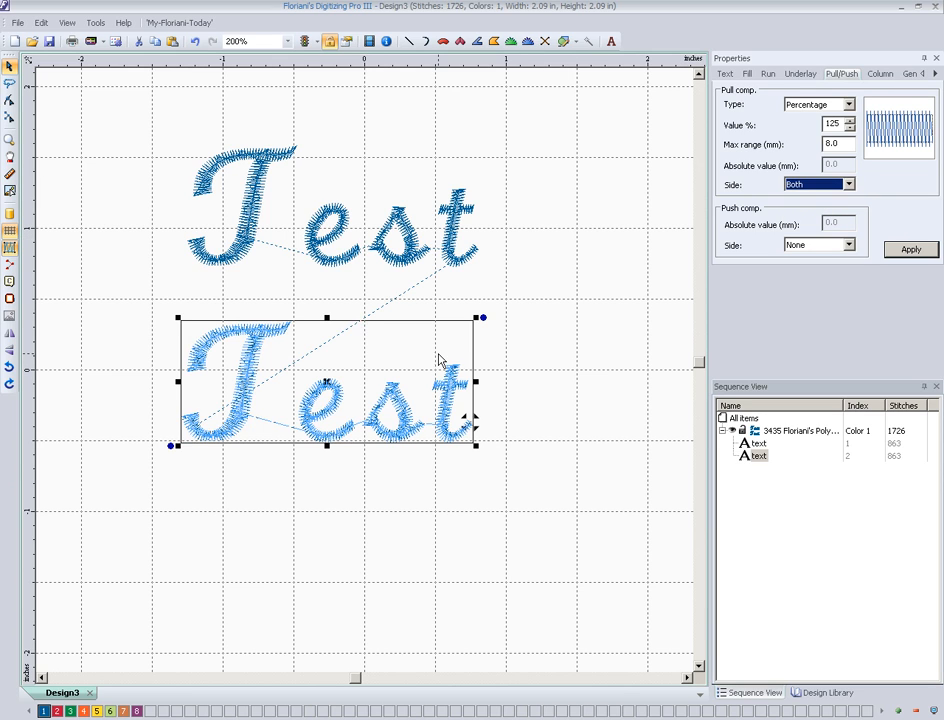
mouse_move(580, 356)
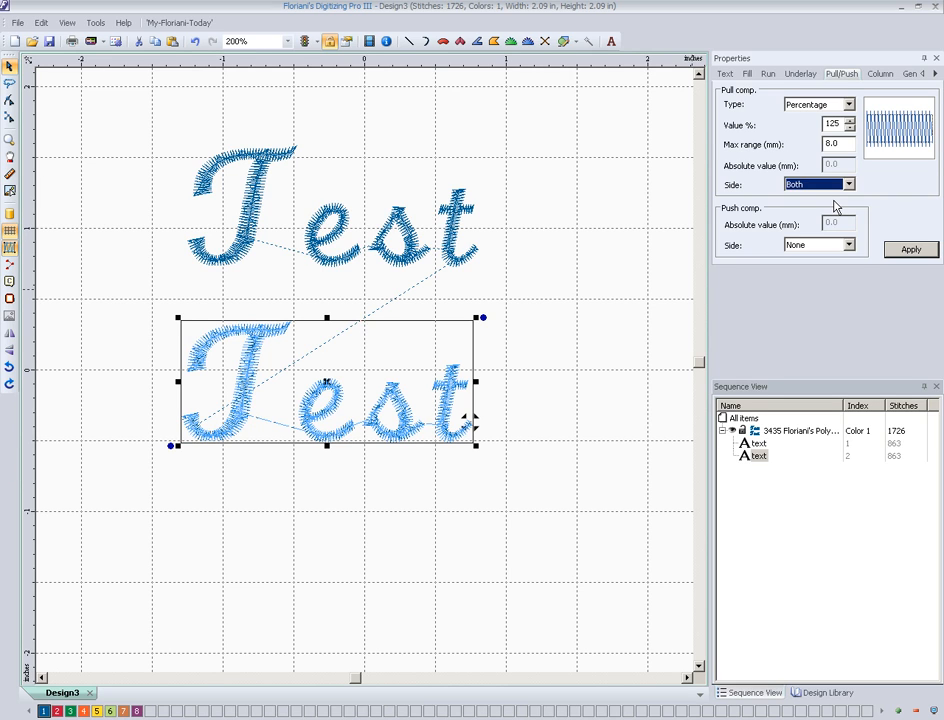
mouse_move(840, 204)
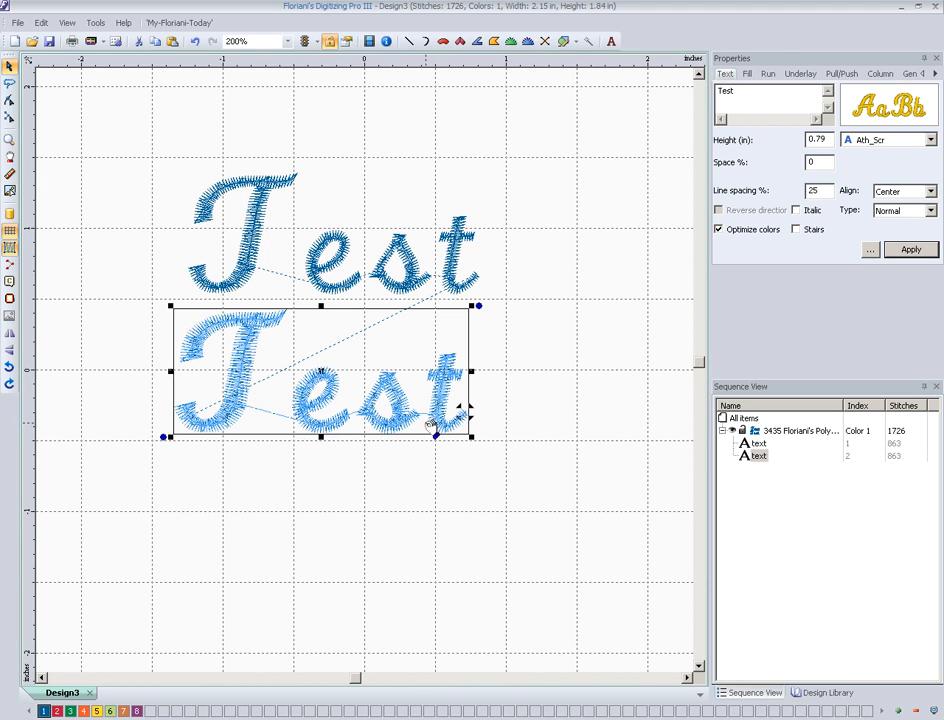
mouse_move(558, 390)
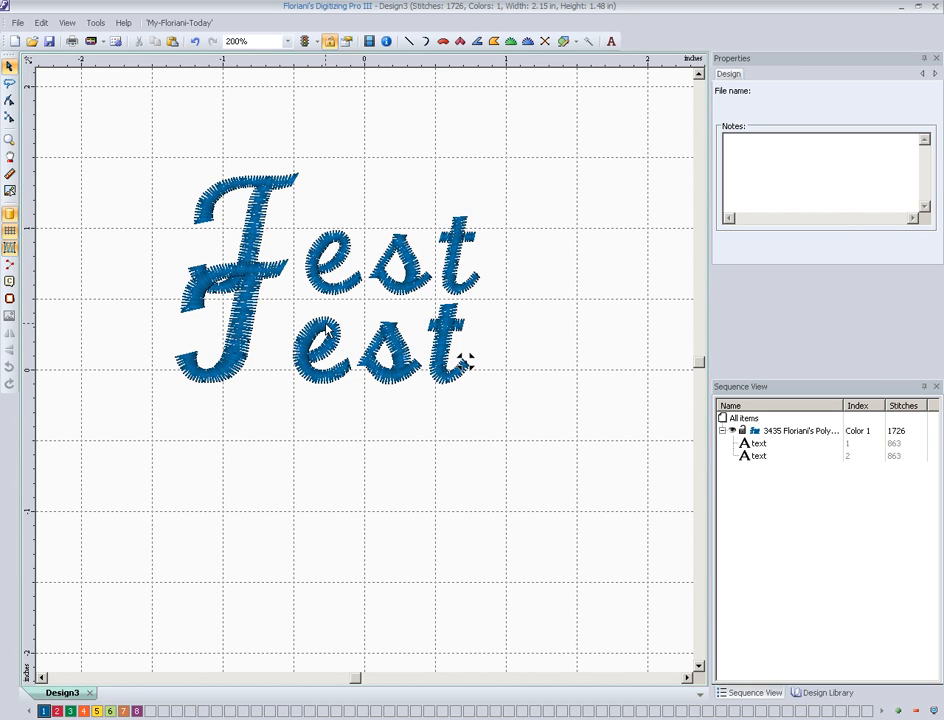
Apply 150% pull compensation to the lower Test so its columns stitch wider
left_click(760, 456)
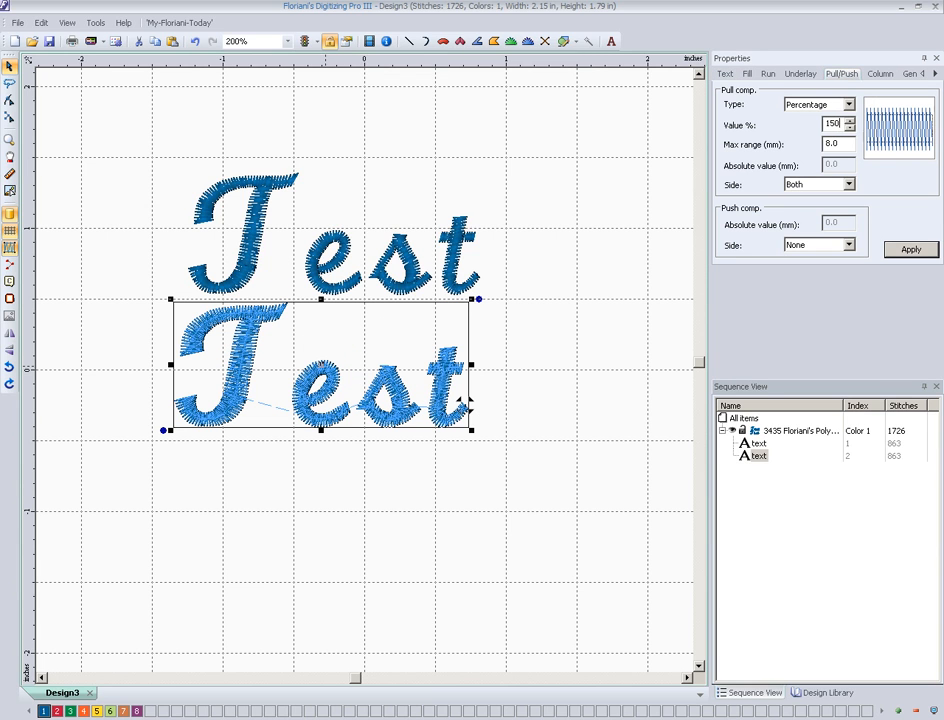
left_click(912, 248)
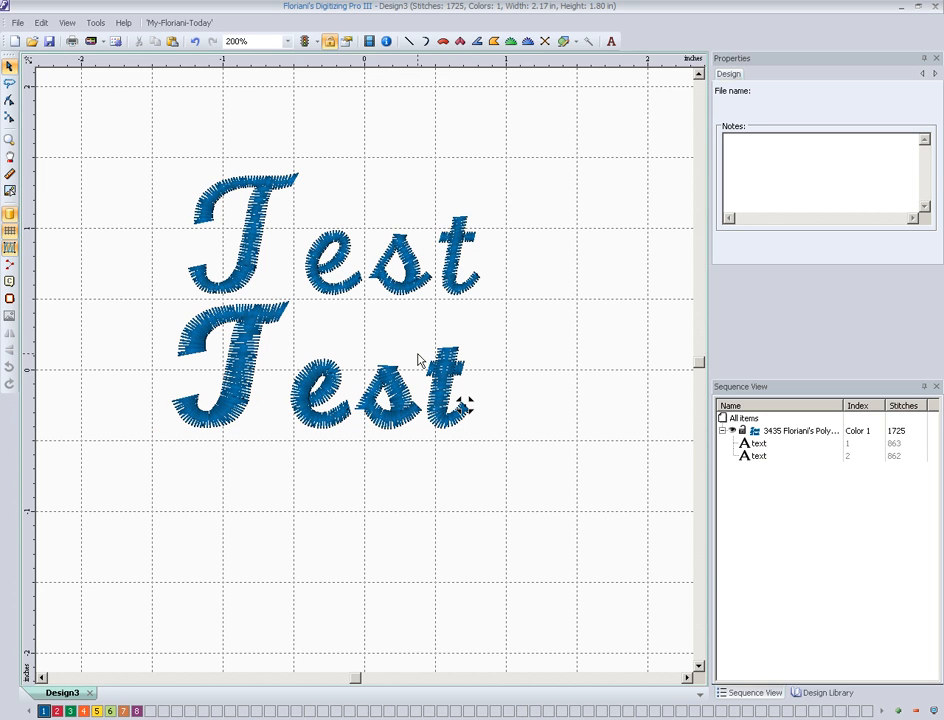
left_click(320, 380)
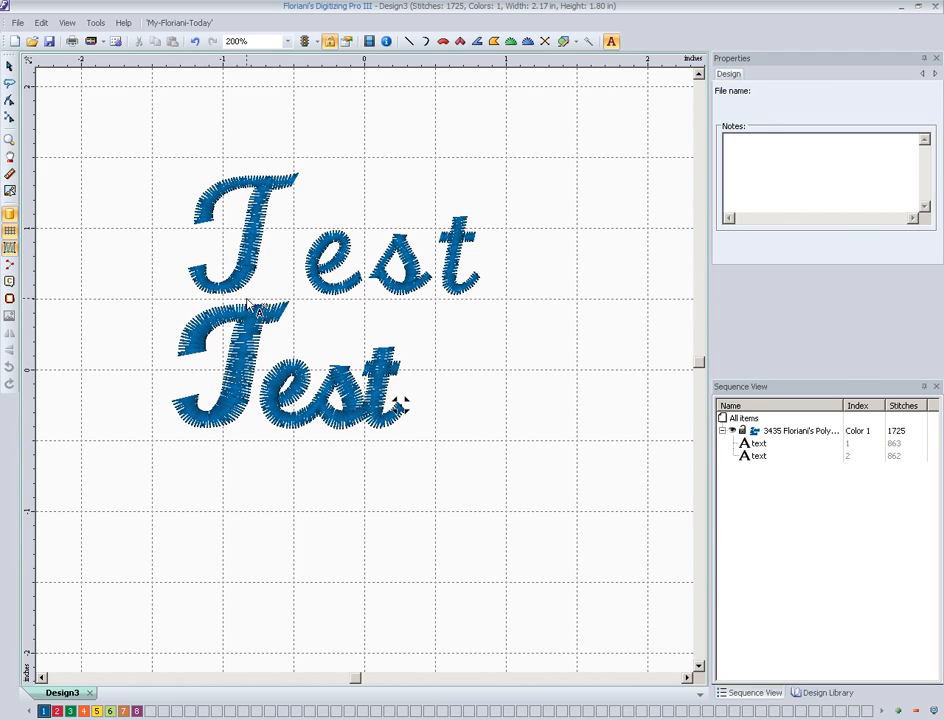
mouse_move(242, 456)
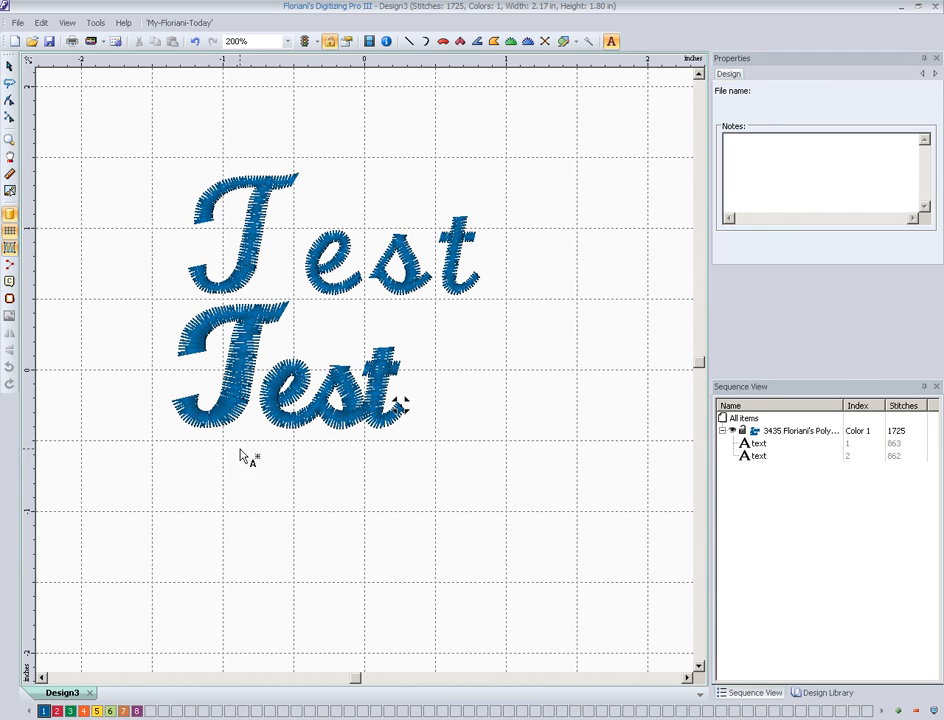
mouse_move(368, 430)
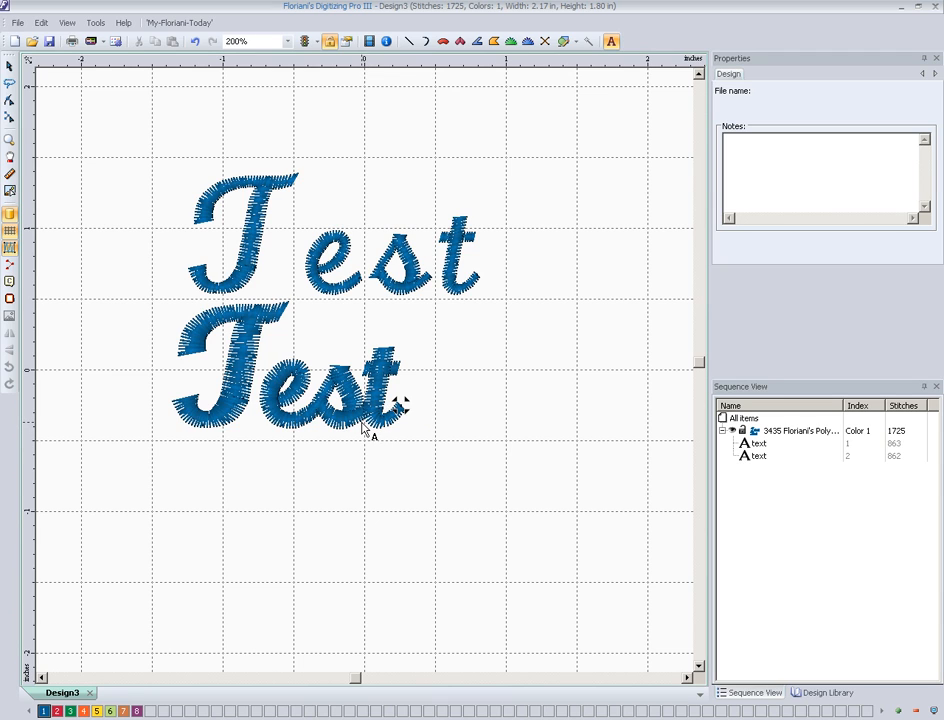